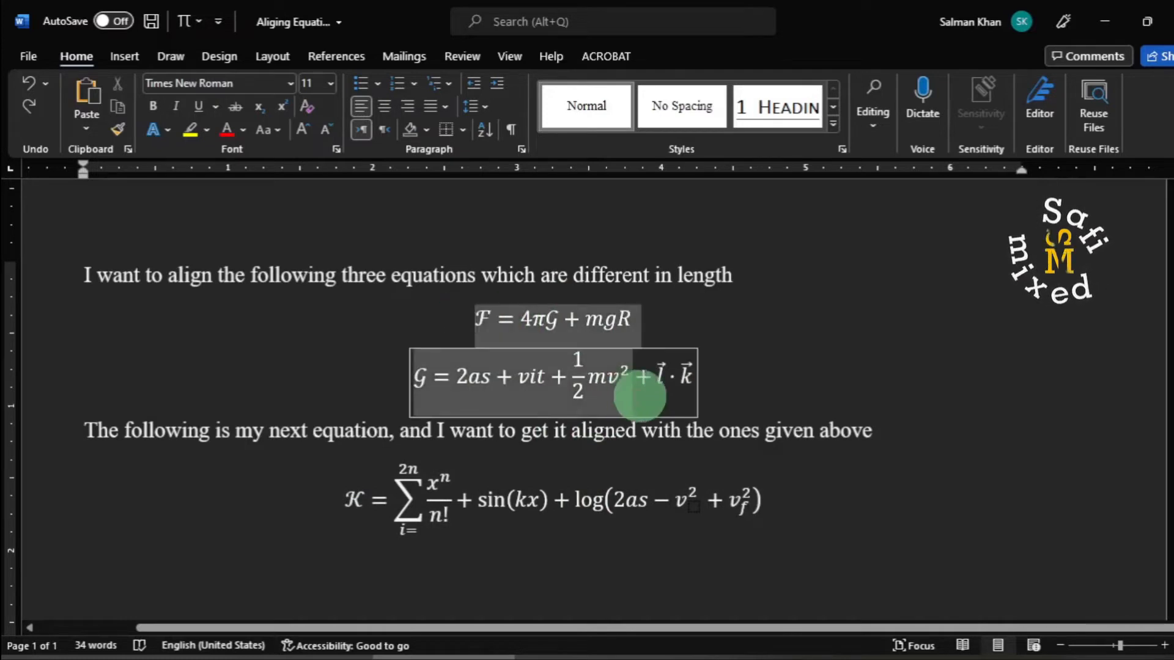
Left-align the F and G equations so they start at a common left edge
left_click(531, 377)
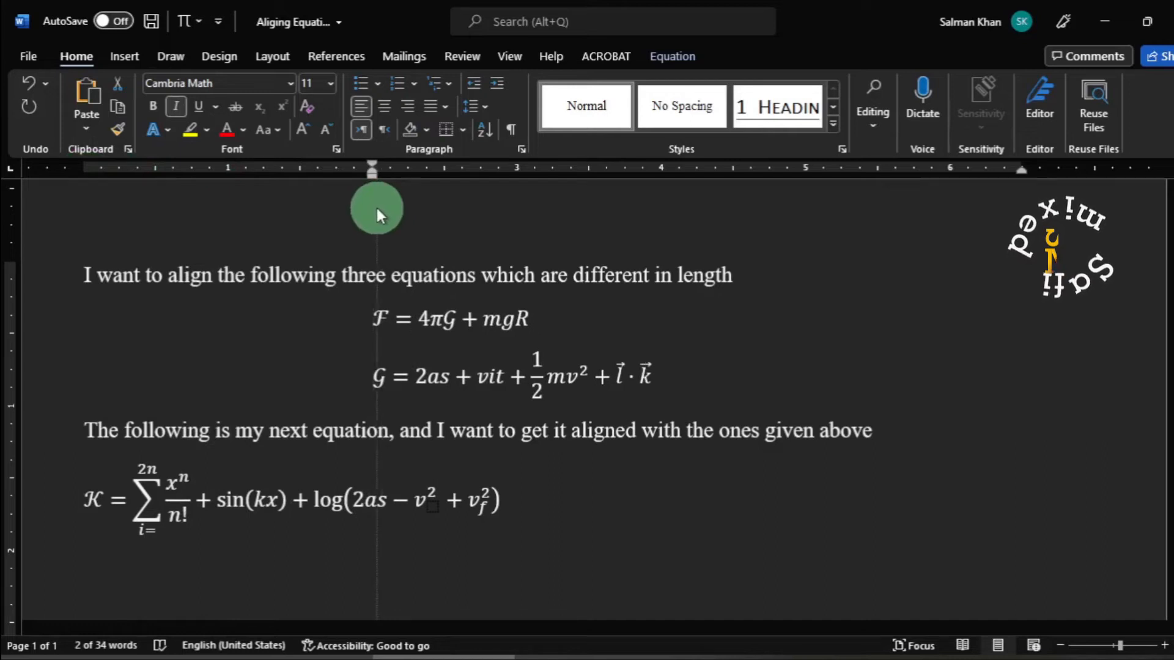
Drag the ruler's left indent marker to give the equations a common left indent
left_click_drag(373, 319, 655, 393)
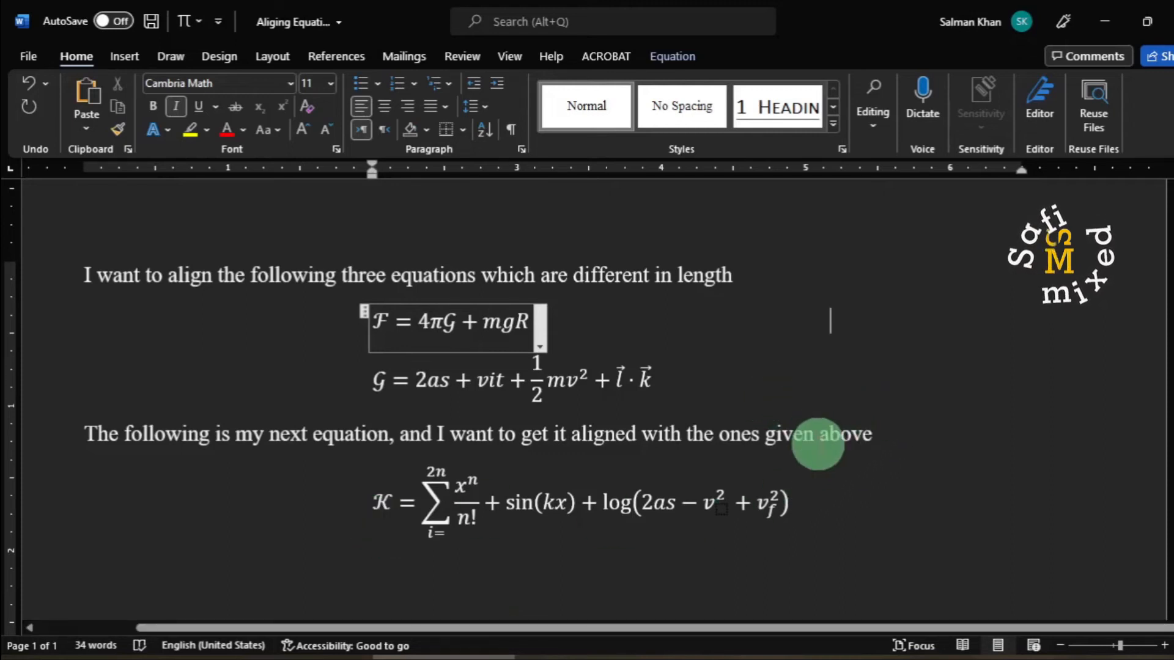
Add the number (1) at the right margin of the F equation
type("(1")
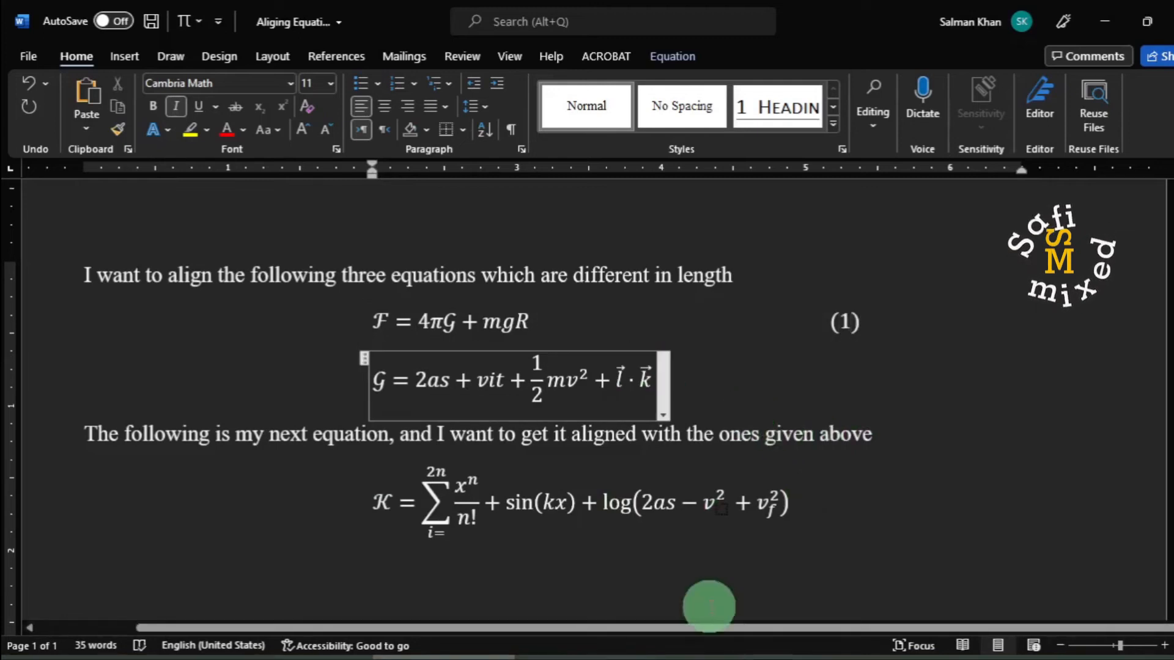
mouse_move(609, 593)
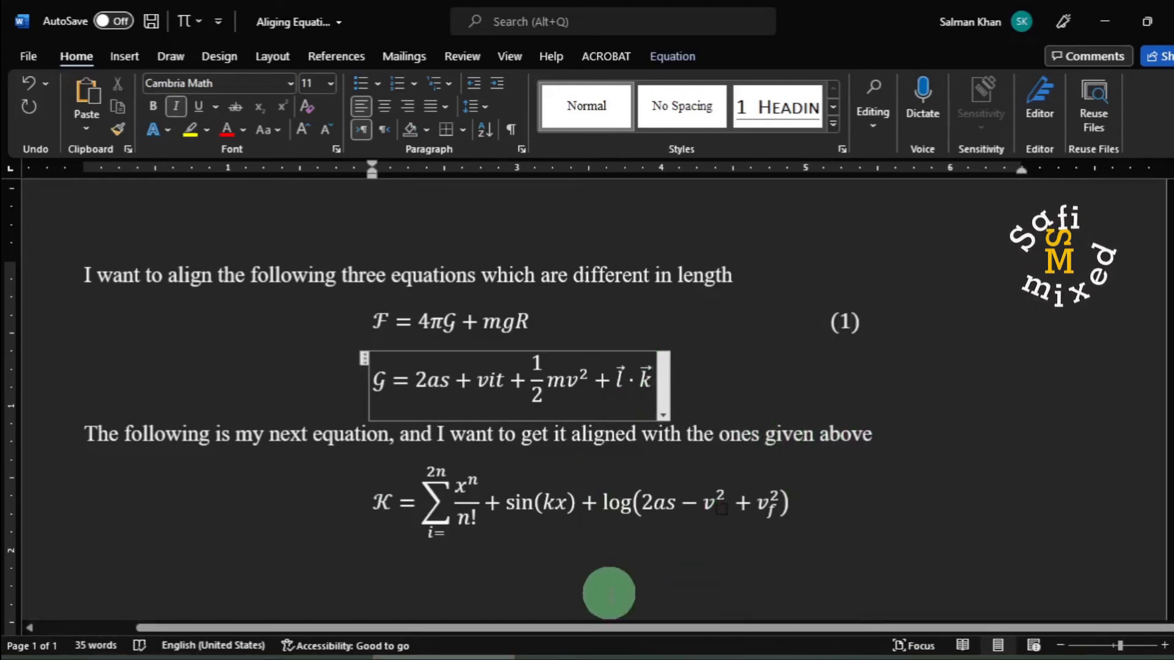